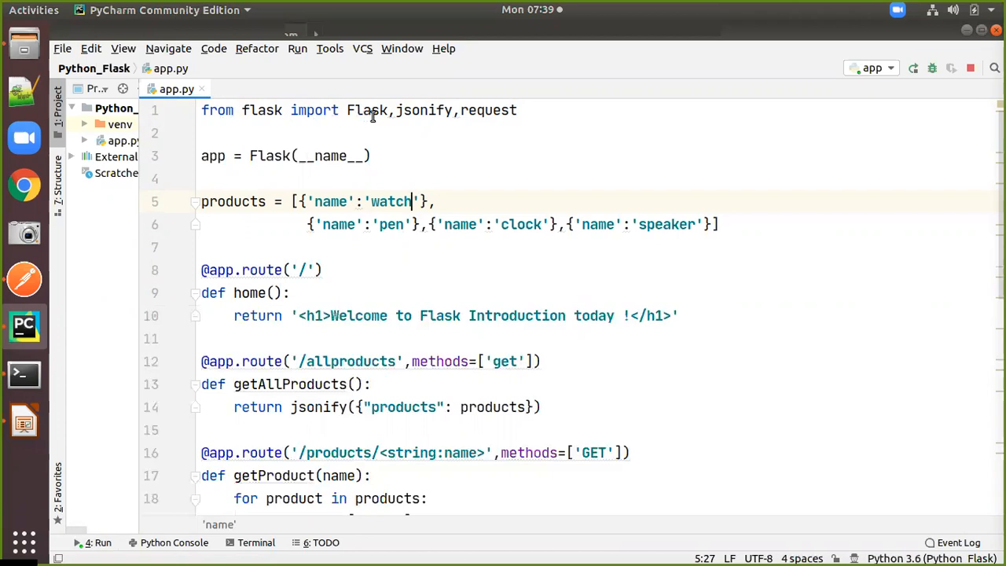
{"action": "mouse_move", "coordinate": [440, 116]}
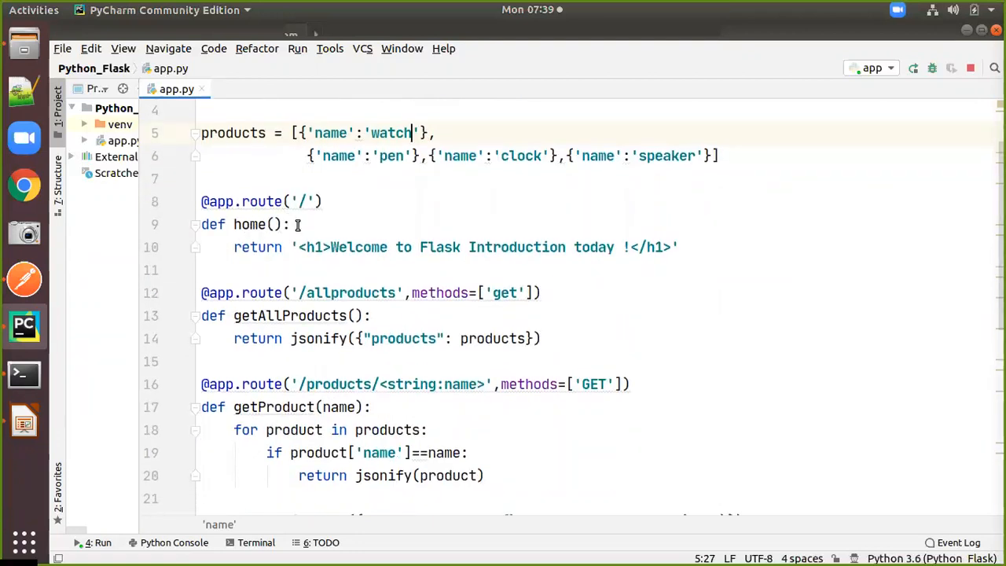
{"action": "mouse_move", "coordinate": [384, 261]}
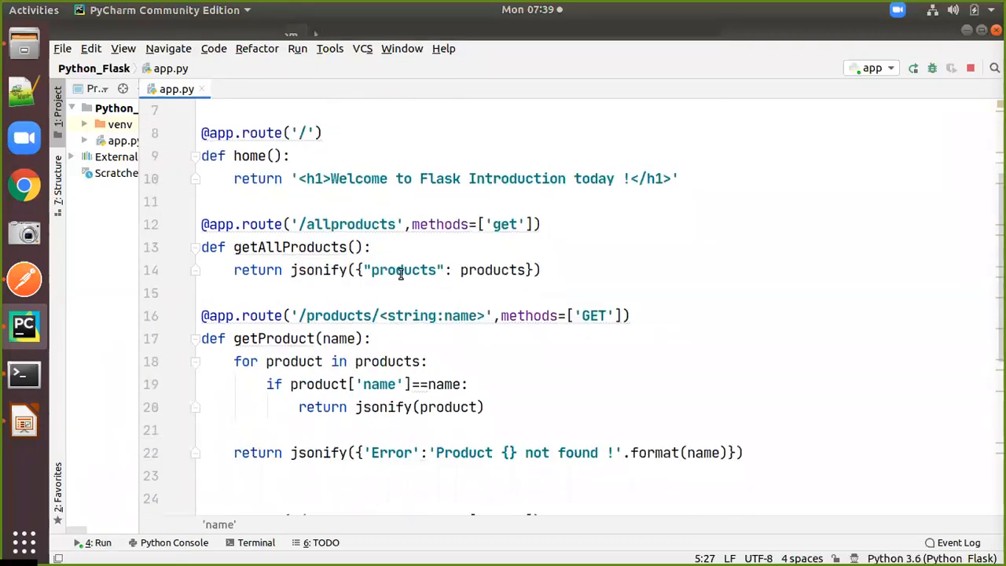
Rerun the Flask app, choosing Stop and Rerun for the running 'app' process.
{"action": "scroll", "scroll_direction": "down", "scroll_amount": 3}
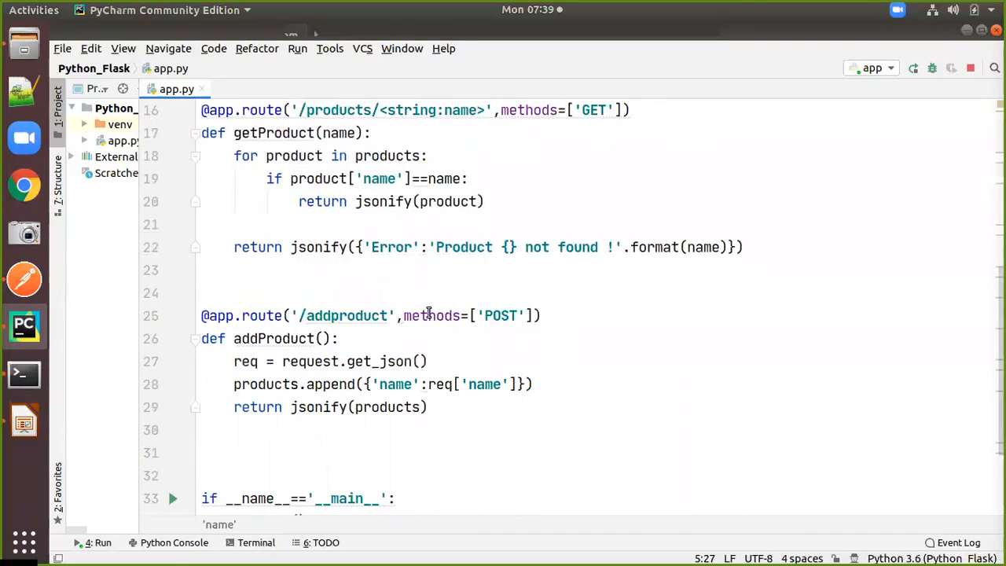
{"action": "scroll", "scroll_direction": "down", "scroll_amount": 3}
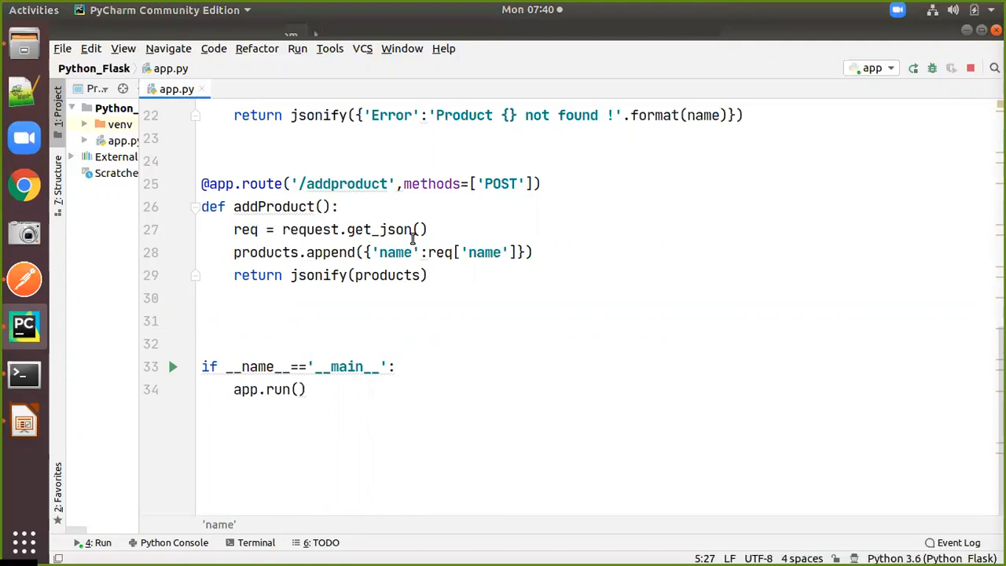
{"action": "mouse_move", "coordinate": [330, 302]}
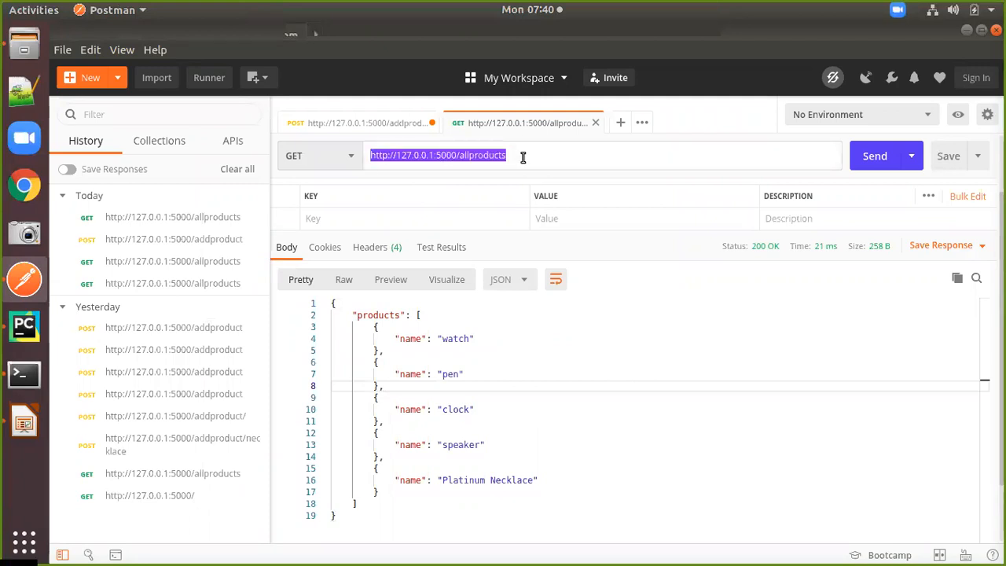
{"action": "mouse_move", "coordinate": [521, 160]}
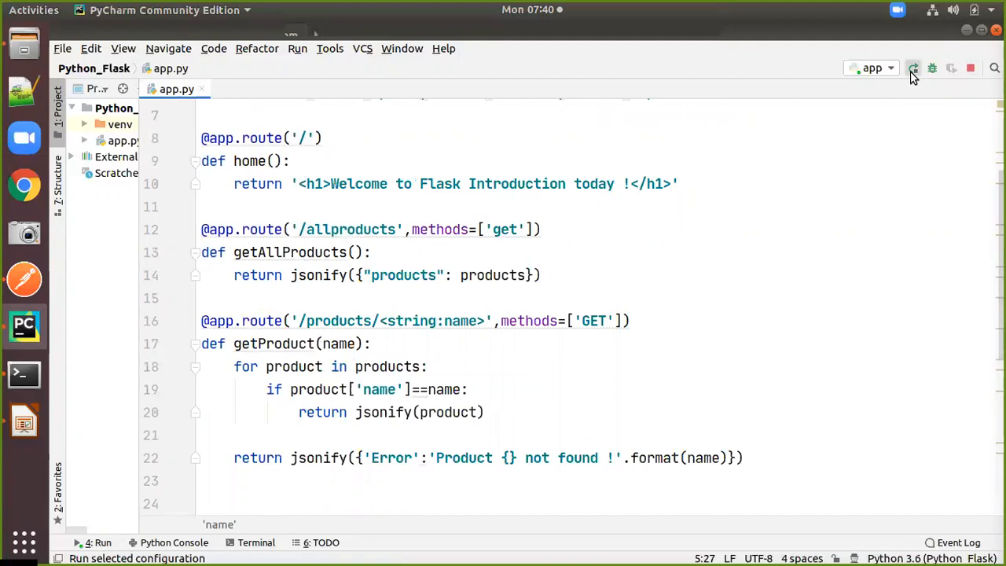
{"action": "left_click", "coordinate": [918, 66]}
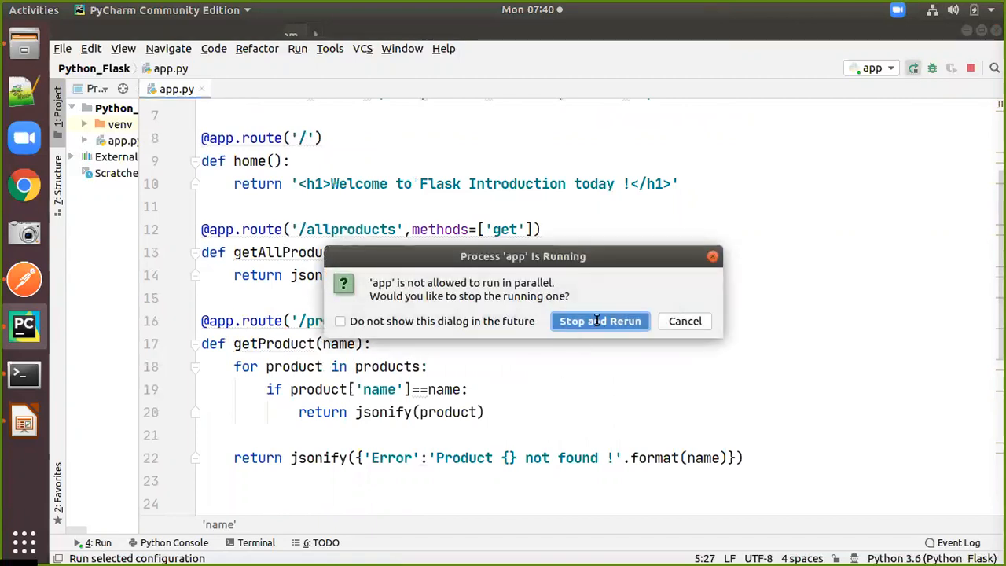
{"action": "left_click", "coordinate": [600, 321]}
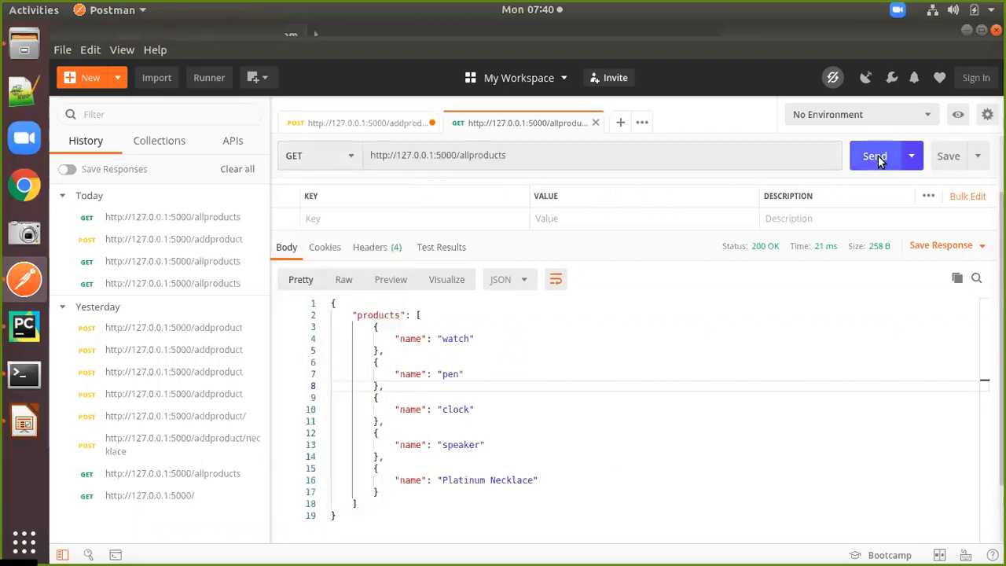
Send GET /allproducts again, returning watch, pen, clock and speaker.
{"action": "left_click", "coordinate": [874, 155]}
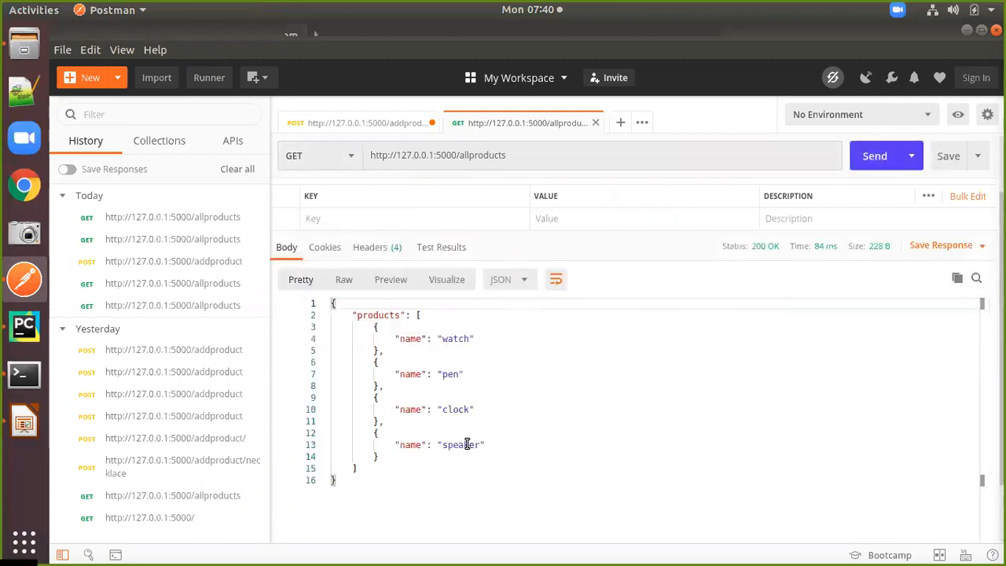
{"action": "mouse_move", "coordinate": [481, 465]}
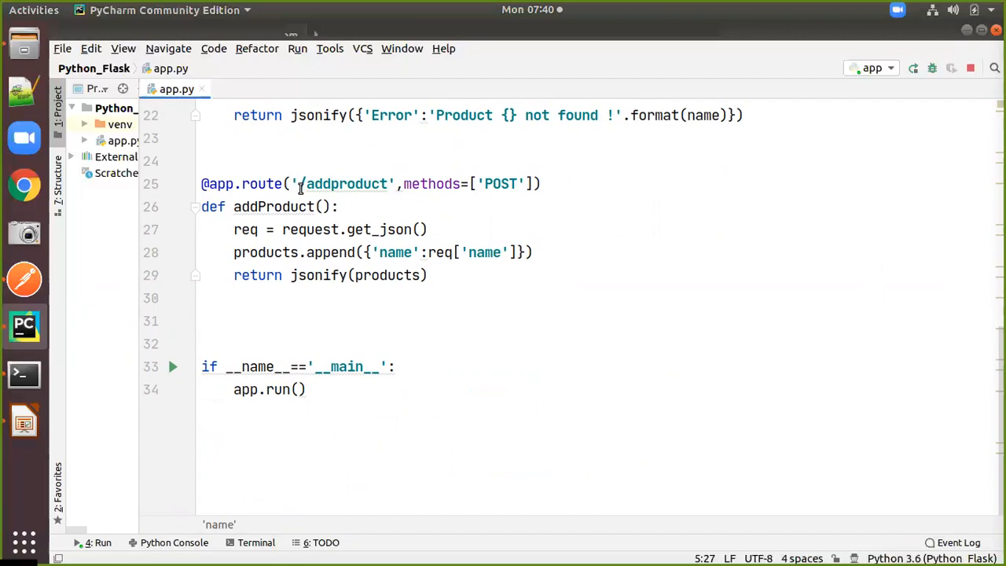
{"action": "mouse_move", "coordinate": [333, 193]}
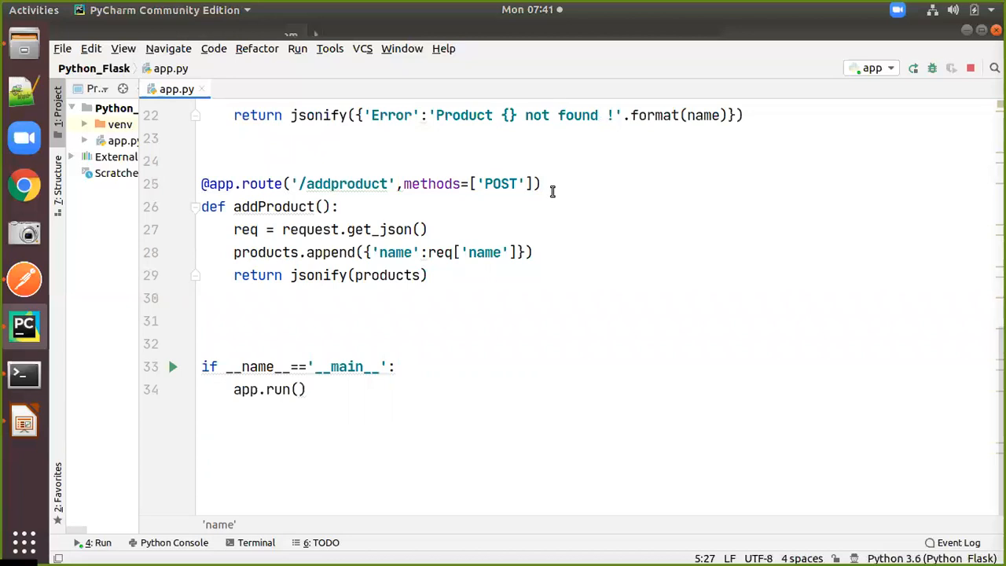
{"action": "mouse_move", "coordinate": [526, 195]}
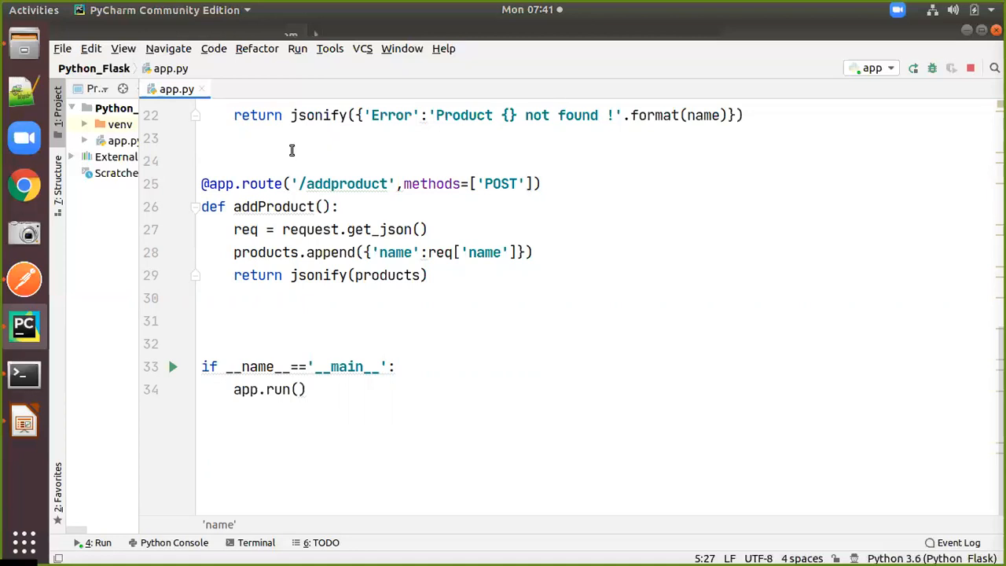
{"action": "mouse_move", "coordinate": [282, 229]}
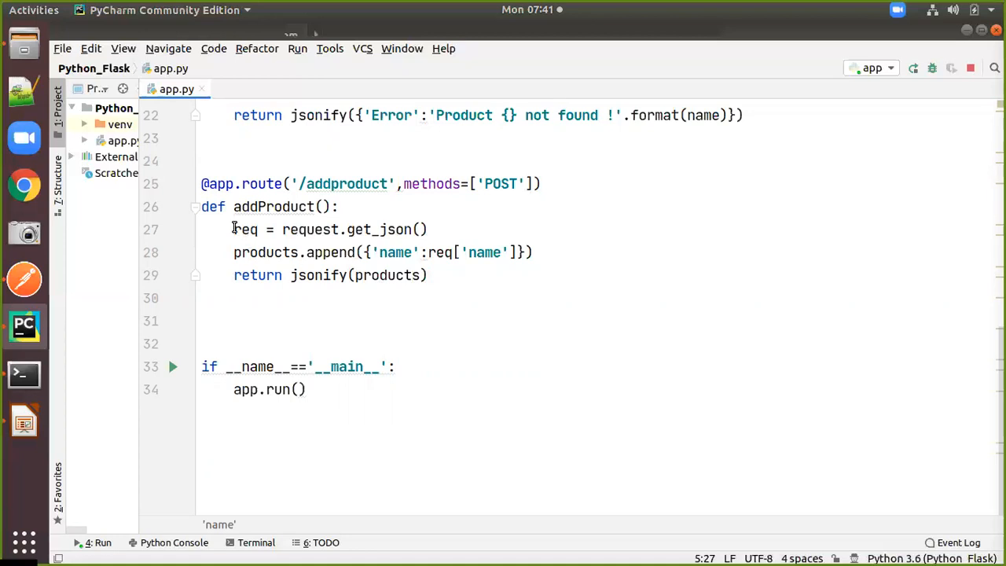
{"action": "double_click", "coordinate": [245, 229]}
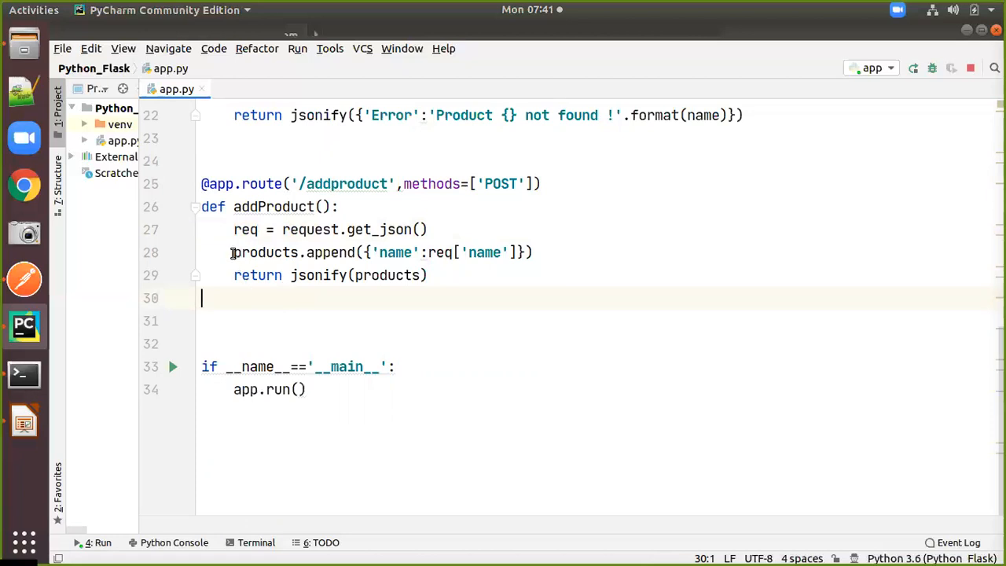
{"action": "scroll", "scroll_direction": "up", "scroll_amount": 3}
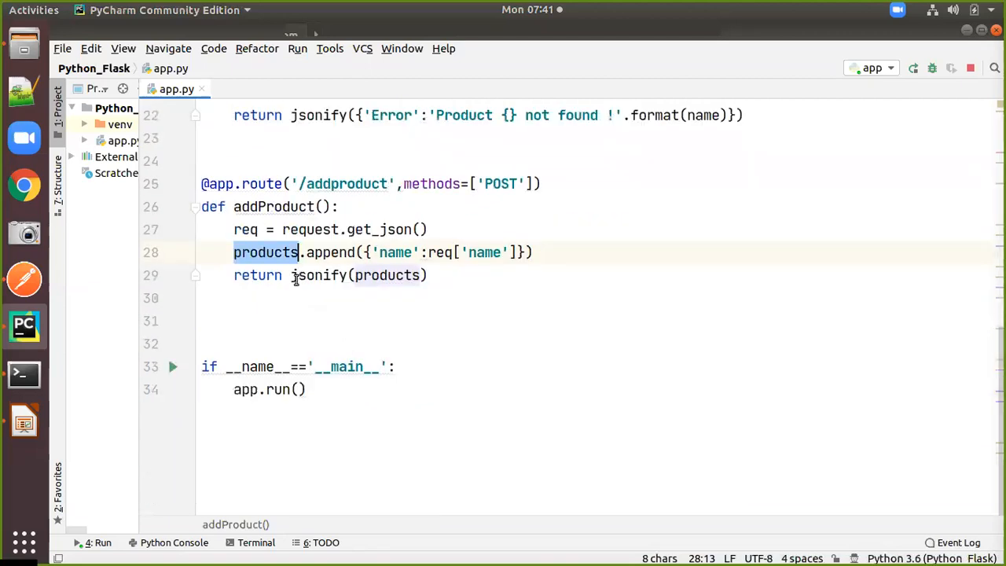
{"action": "left_click", "coordinate": [390, 252]}
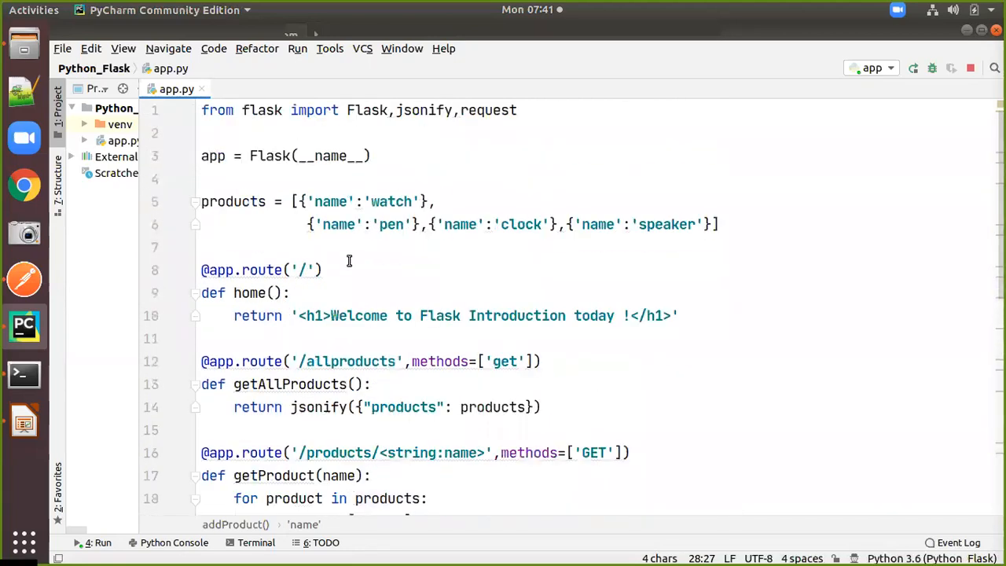
{"action": "scroll", "scroll_direction": "down", "scroll_amount": 3}
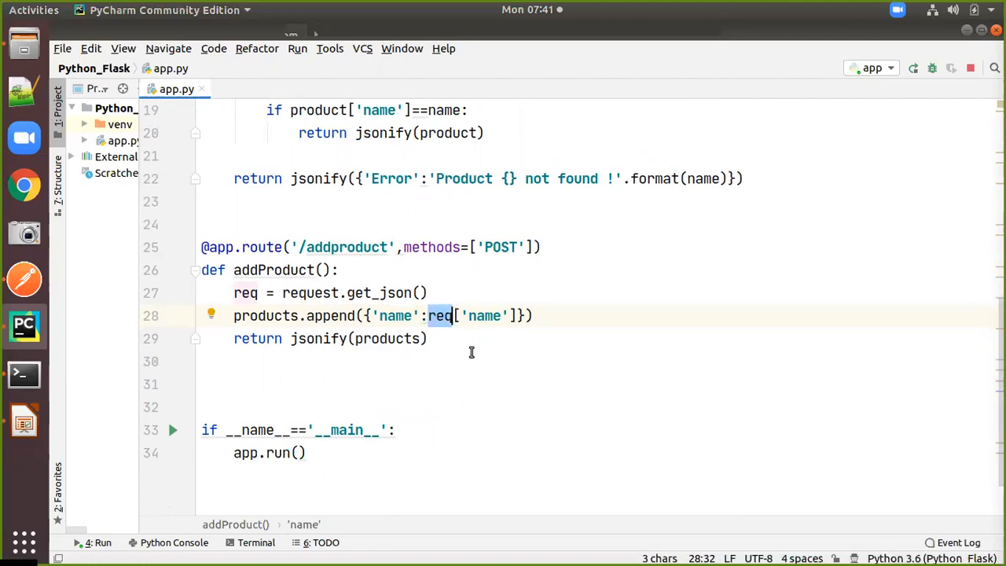
{"action": "mouse_move", "coordinate": [459, 316]}
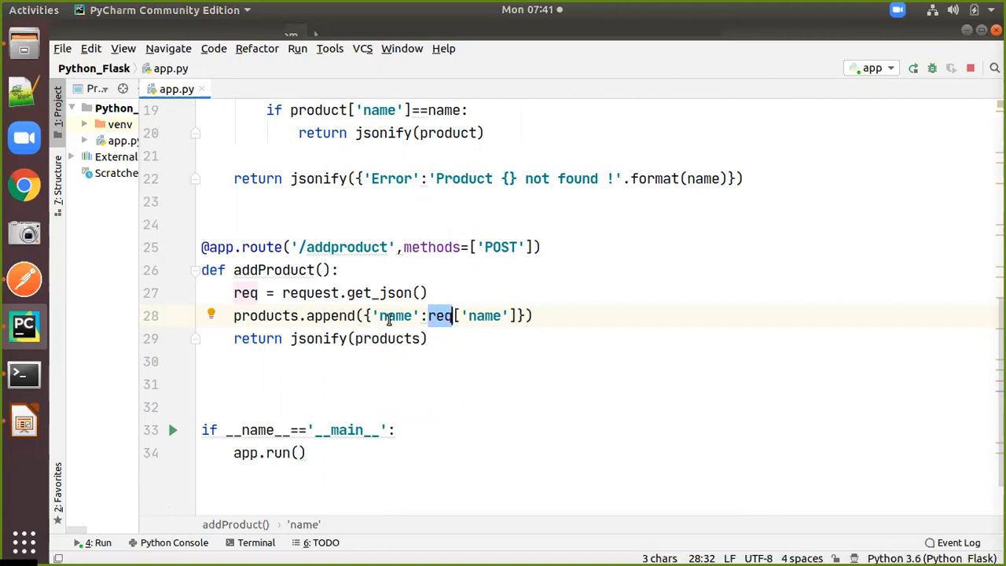
{"action": "mouse_move", "coordinate": [397, 348]}
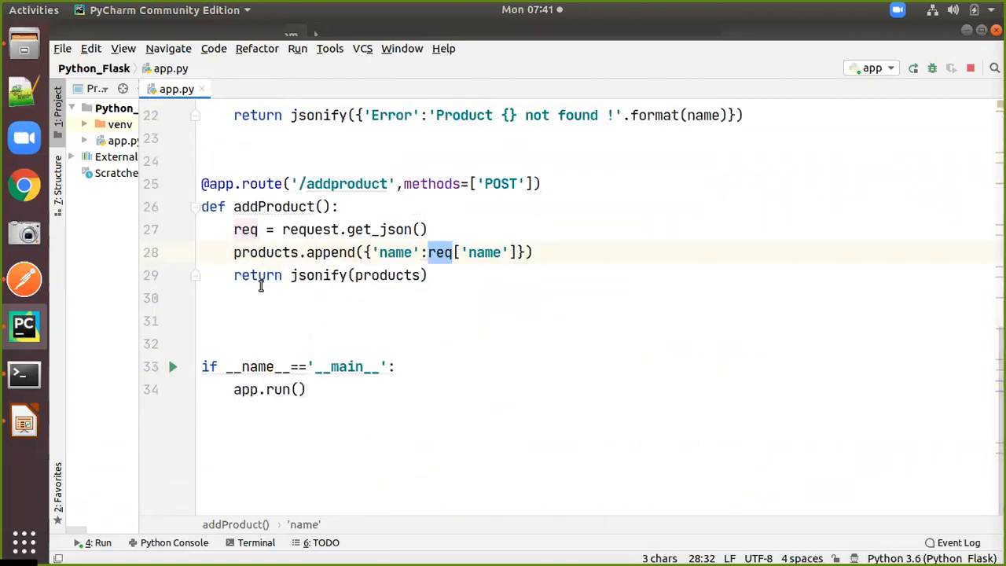
{"action": "mouse_move", "coordinate": [399, 281]}
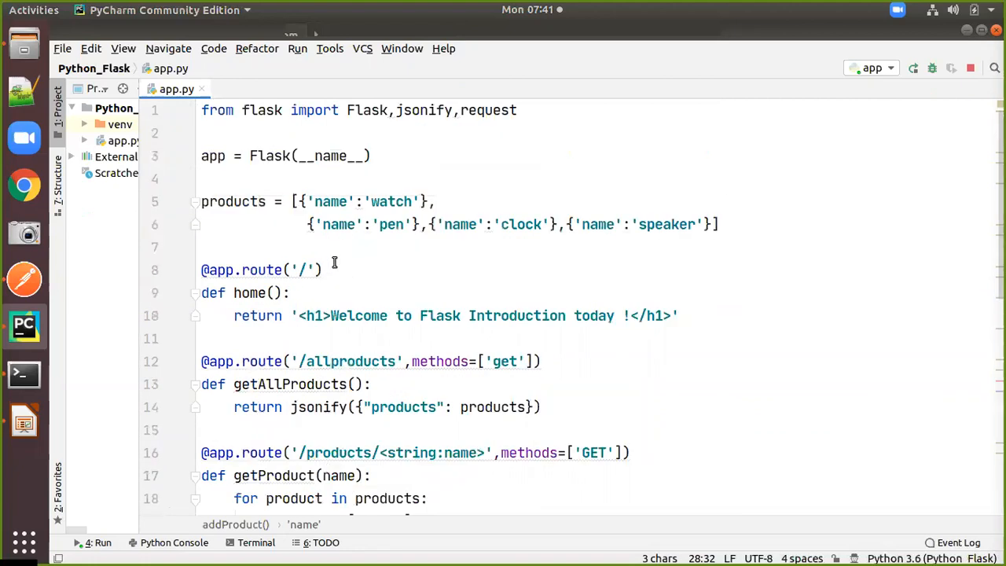
{"action": "scroll", "scroll_direction": "down", "scroll_amount": 3}
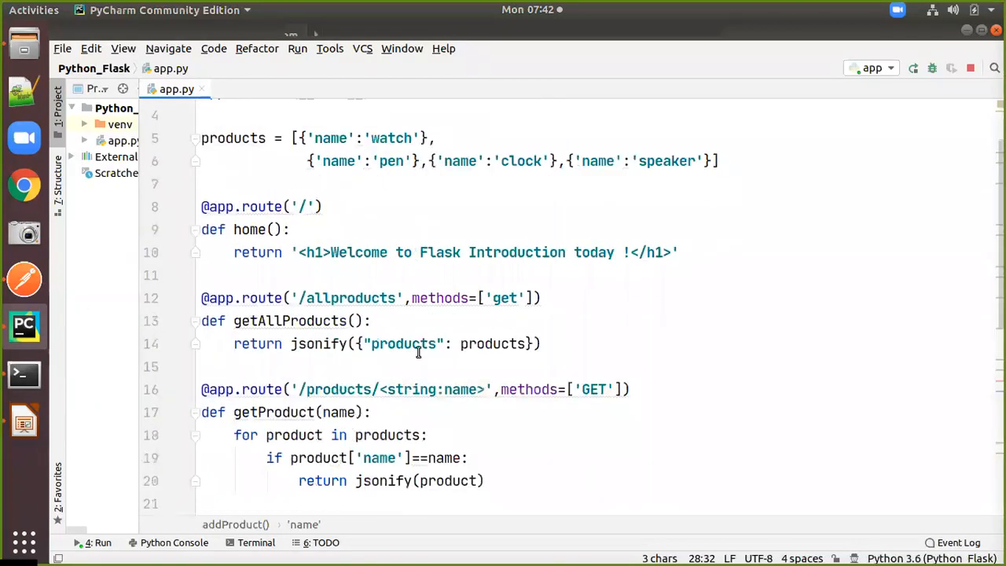
{"action": "scroll", "scroll_direction": "down", "scroll_amount": 3}
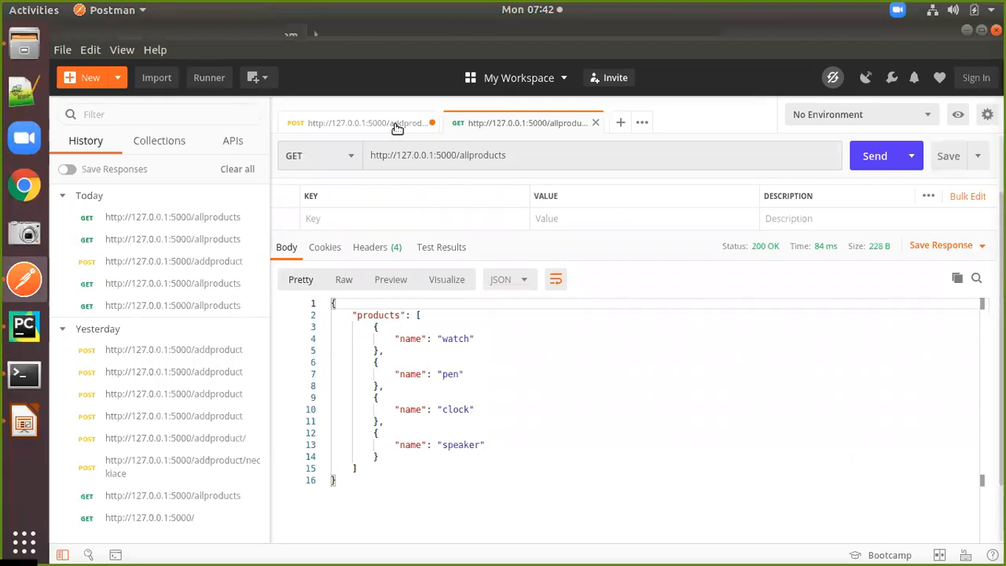
{"action": "left_click", "coordinate": [354, 122]}
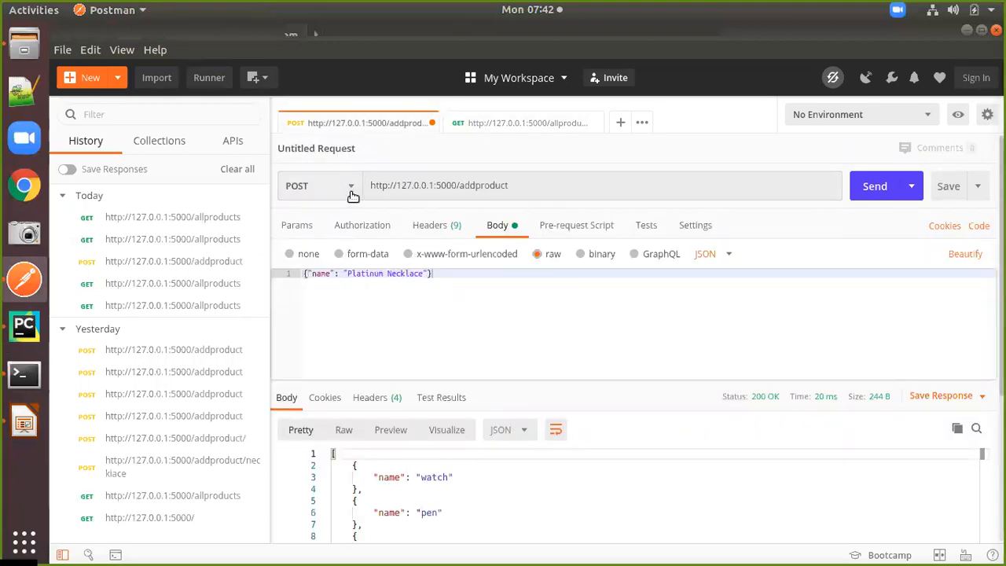
{"action": "left_click", "coordinate": [317, 186]}
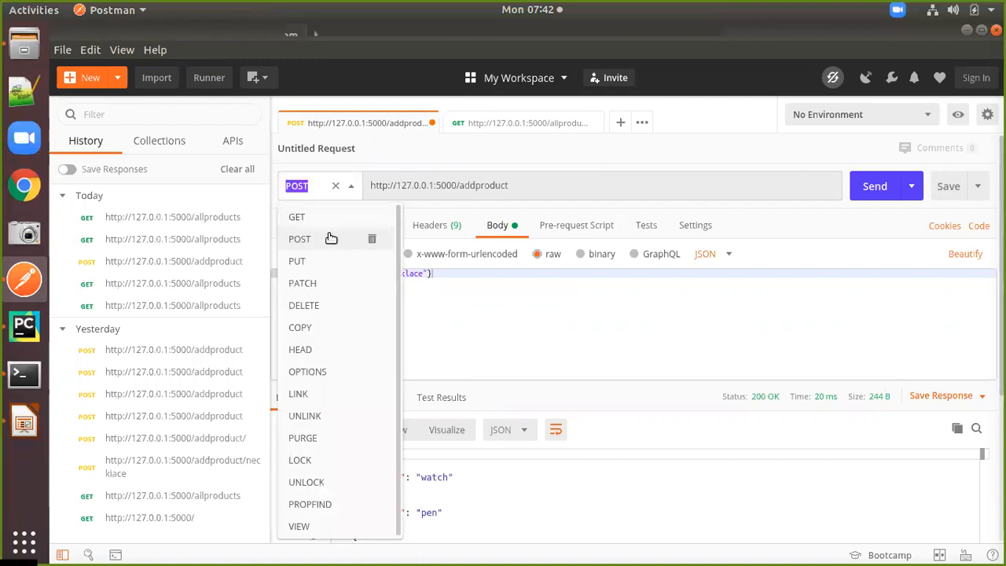
{"action": "mouse_move", "coordinate": [304, 243]}
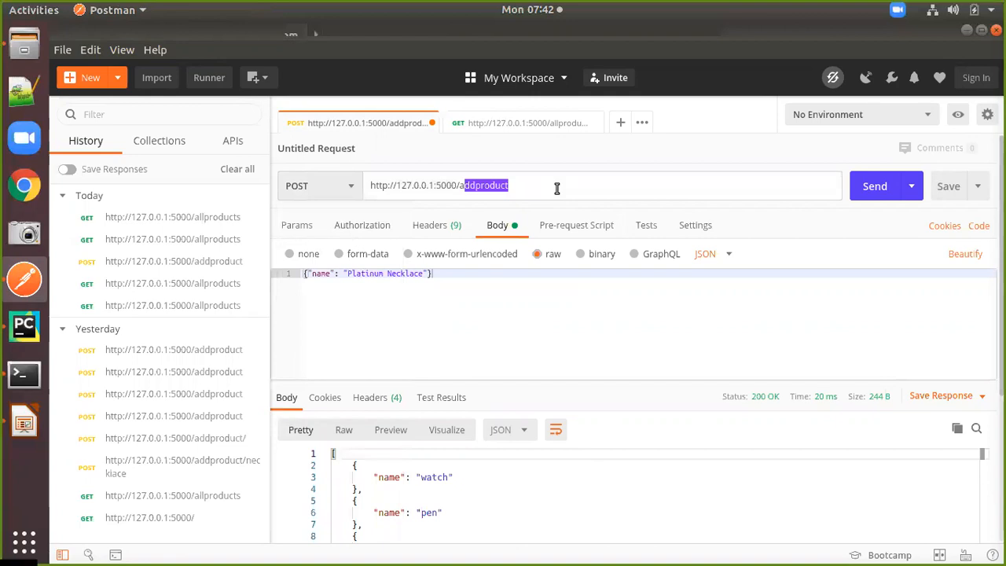
{"action": "mouse_move", "coordinate": [502, 207]}
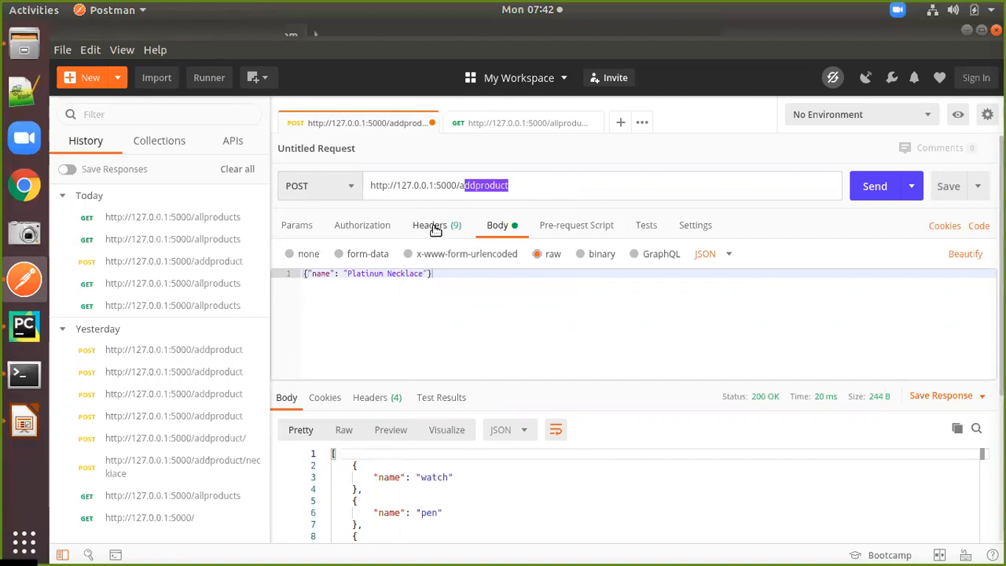
{"action": "left_click", "coordinate": [431, 225]}
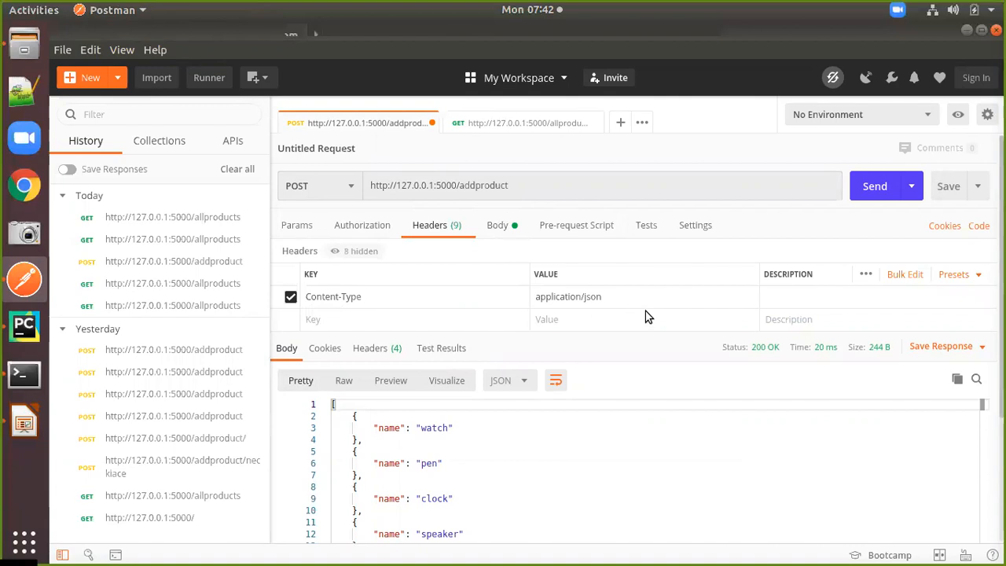
{"action": "mouse_move", "coordinate": [635, 342]}
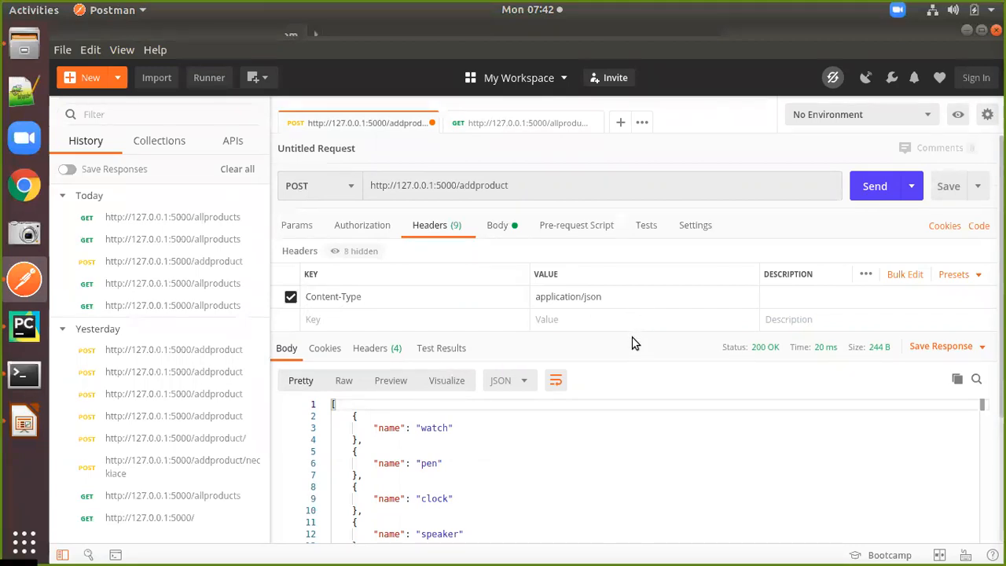
{"action": "mouse_move", "coordinate": [609, 311]}
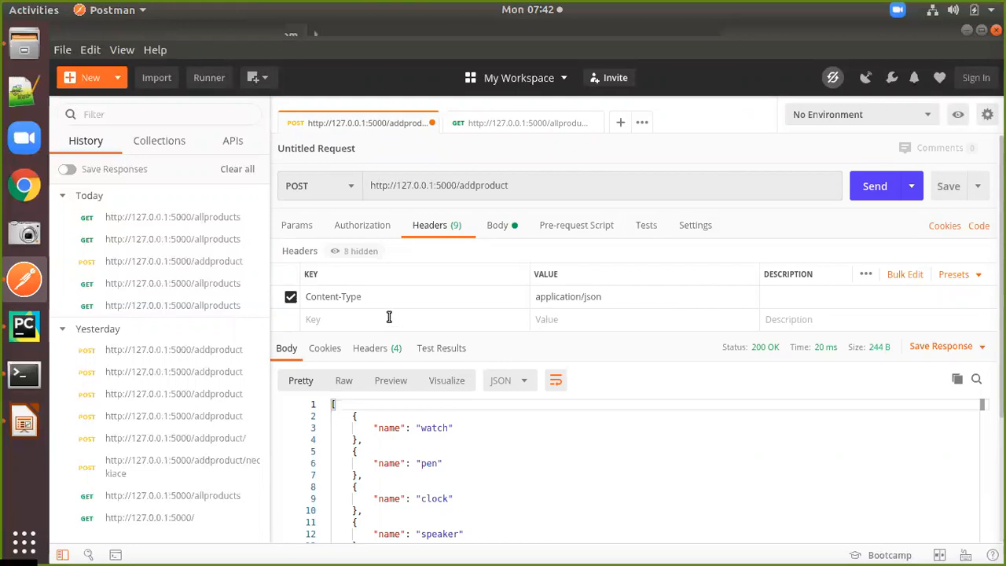
{"action": "mouse_move", "coordinate": [616, 314]}
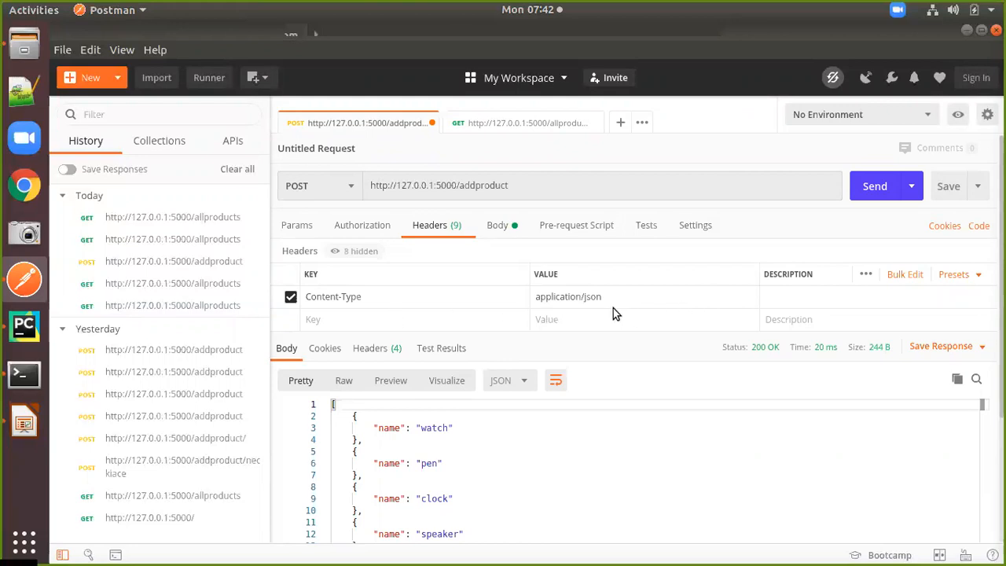
{"action": "left_click", "coordinate": [497, 225]}
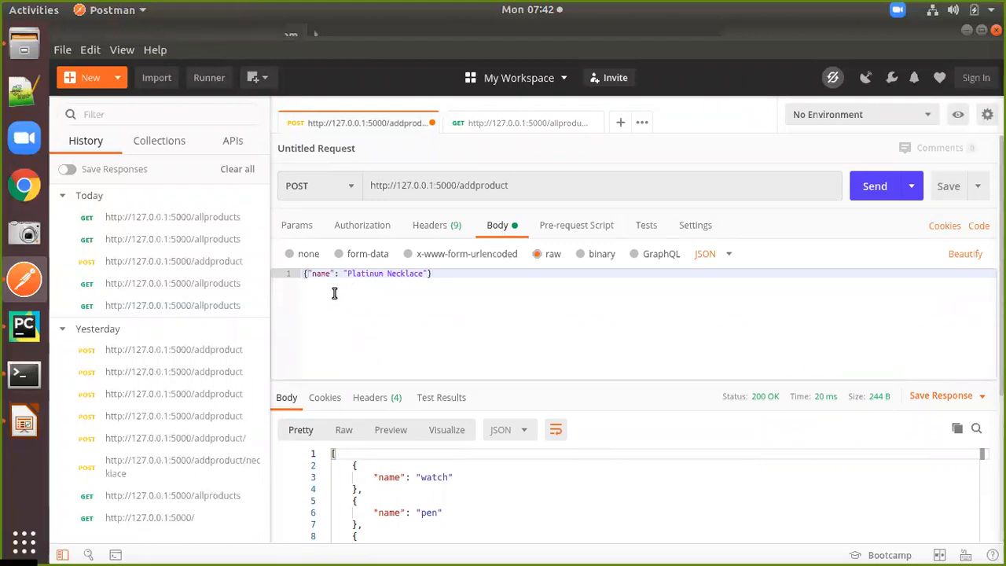
{"action": "mouse_move", "coordinate": [323, 289]}
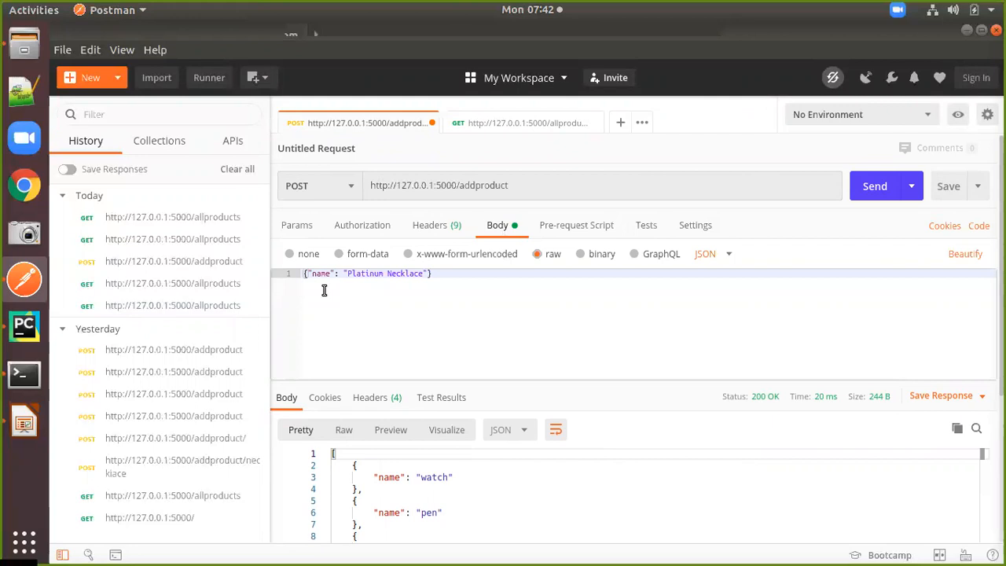
{"action": "mouse_move", "coordinate": [324, 297]}
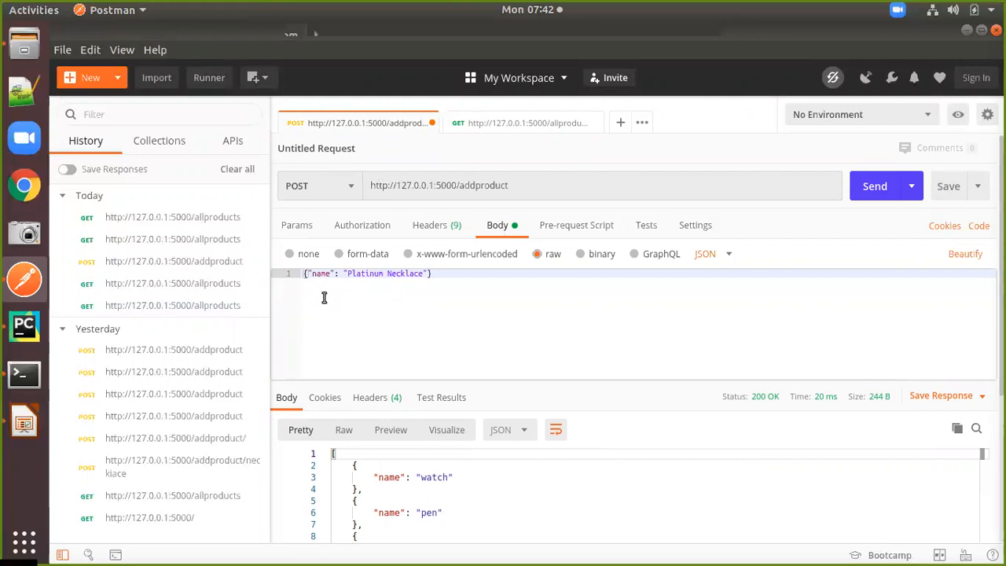
{"action": "mouse_move", "coordinate": [398, 312]}
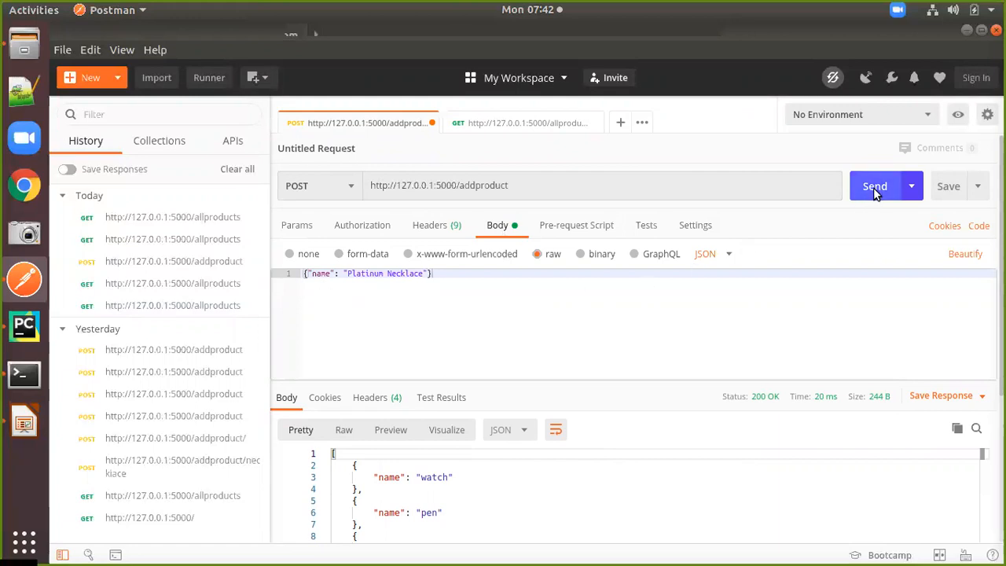
Send the POST /addproduct request with the Platinum Necklace body, getting 200 OK.
{"action": "left_click", "coordinate": [873, 185]}
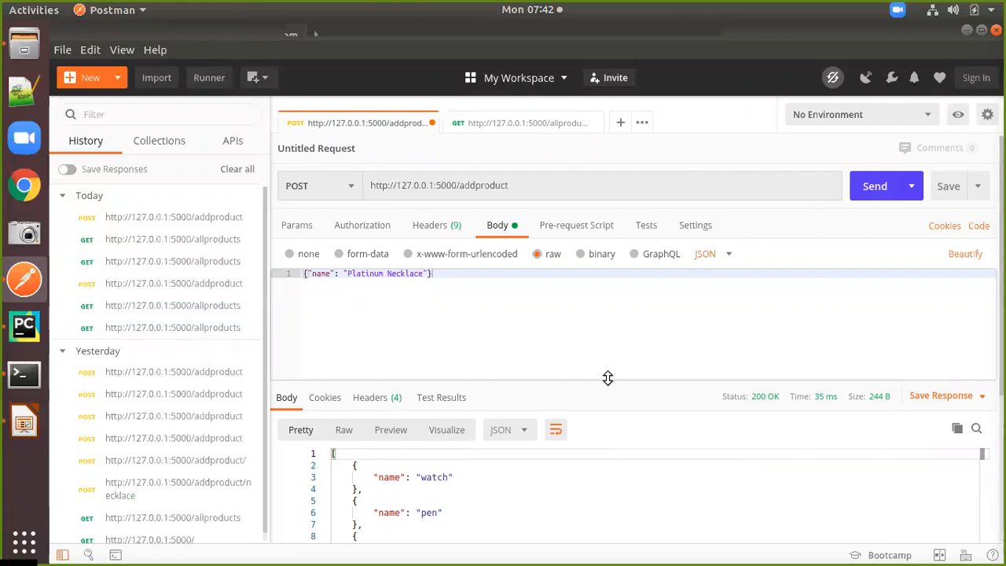
{"action": "mouse_move", "coordinate": [589, 399]}
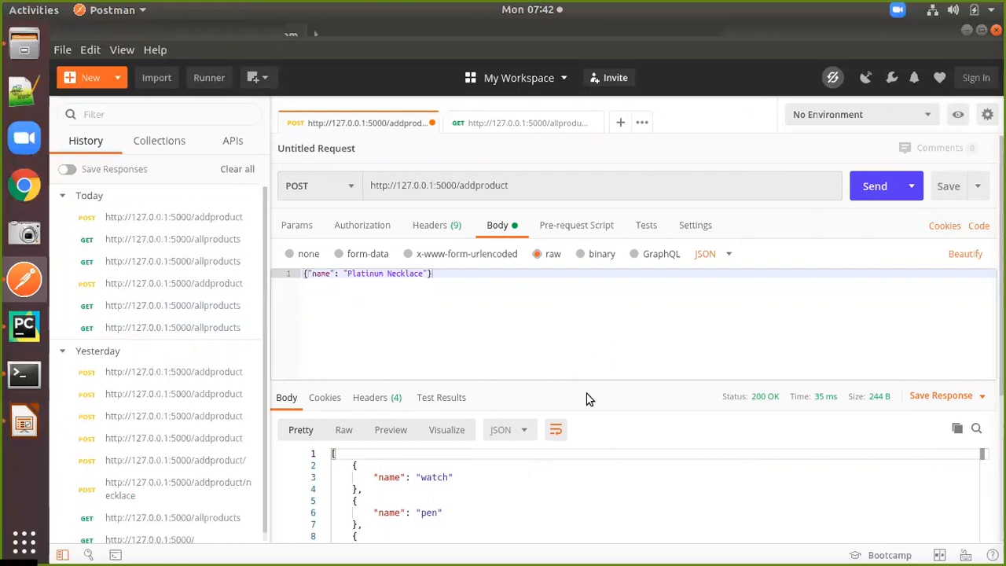
{"action": "mouse_move", "coordinate": [607, 387]}
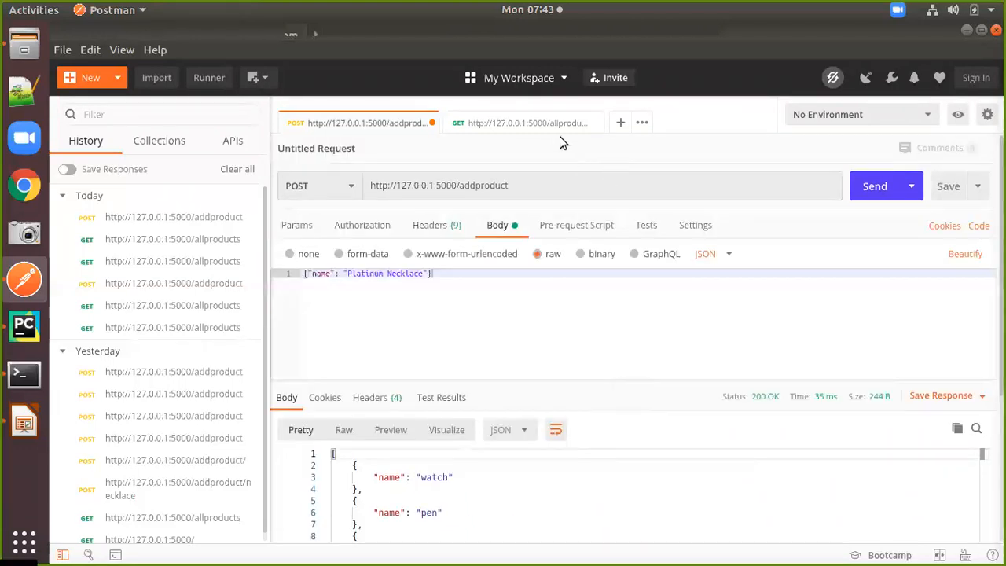
Resend GET /allproducts so the list now ends with Platinum Necklace.
{"action": "left_click", "coordinate": [526, 123]}
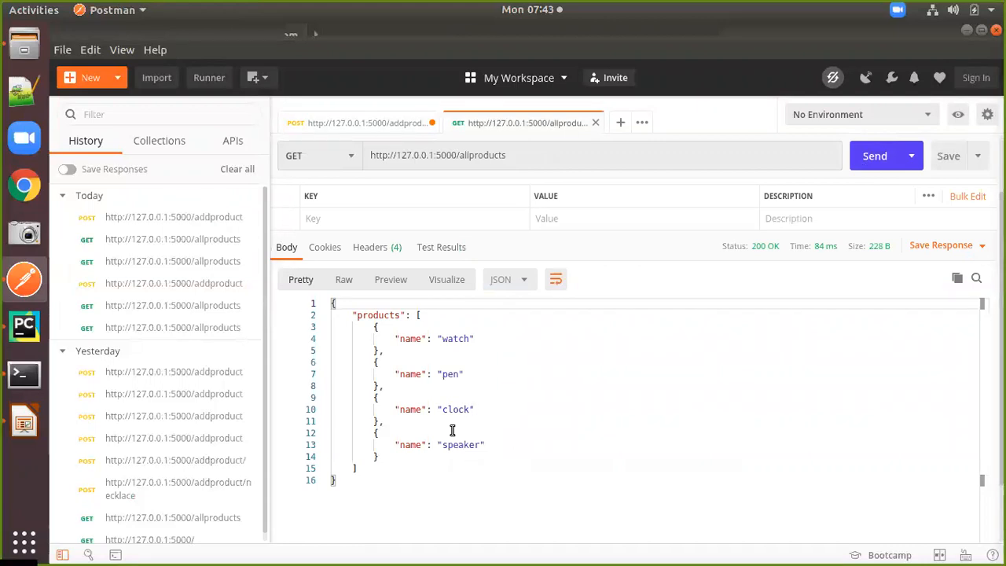
{"action": "mouse_move", "coordinate": [476, 468]}
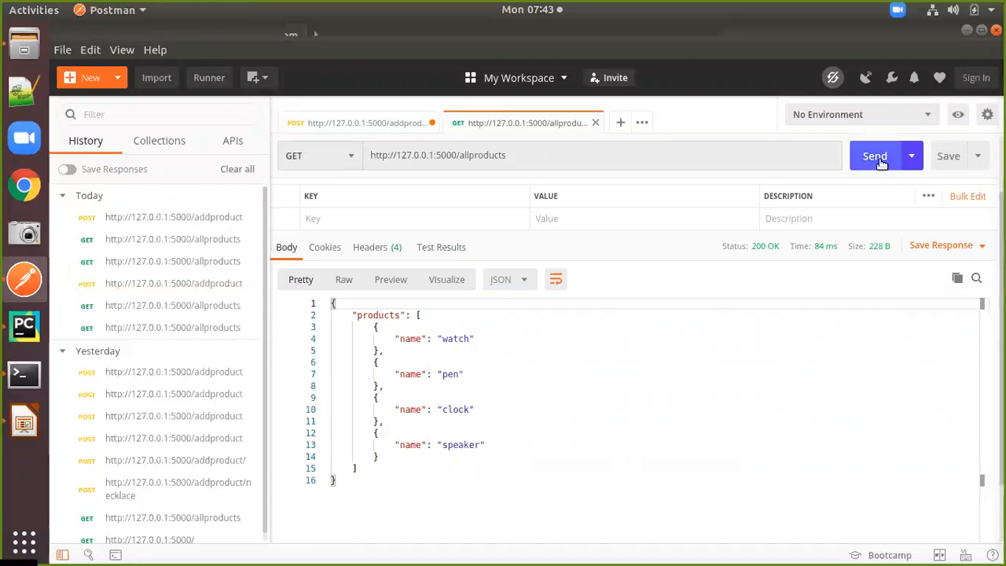
{"action": "left_click", "coordinate": [874, 156]}
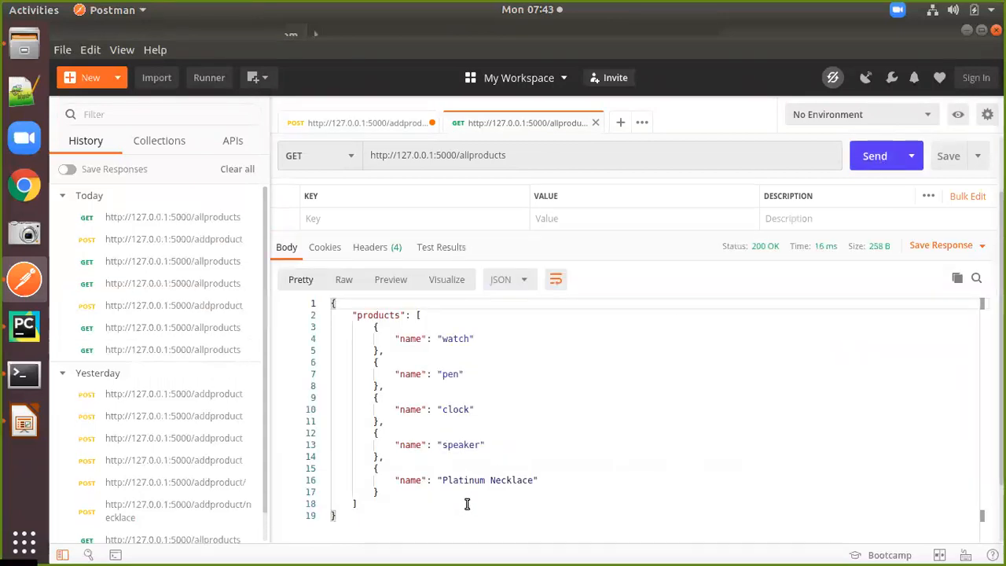
{"action": "mouse_move", "coordinate": [499, 481]}
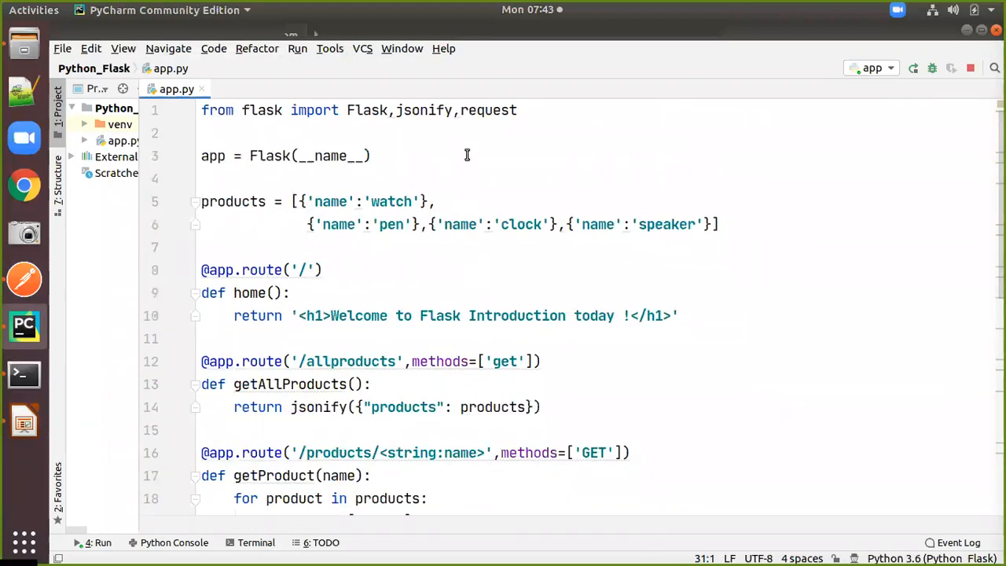
{"action": "double_click", "coordinate": [487, 110]}
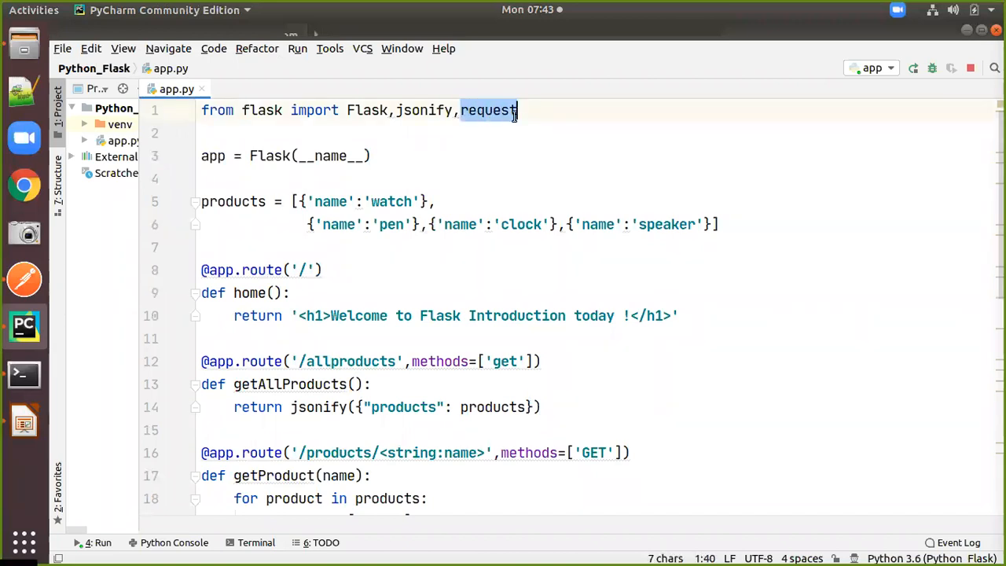
{"action": "scroll", "scroll_direction": "down", "scroll_amount": 3}
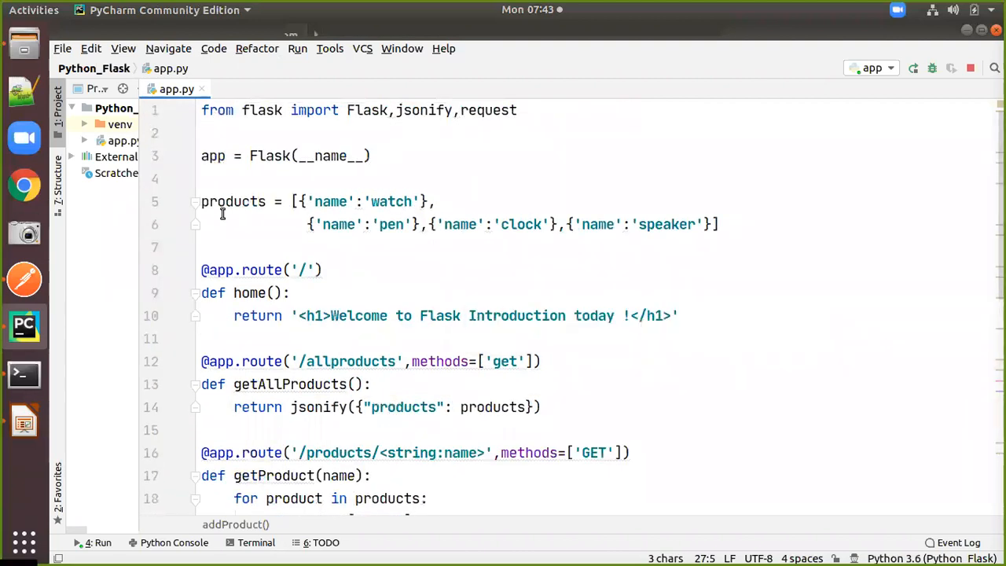
{"action": "scroll", "scroll_direction": "down", "scroll_amount": 3}
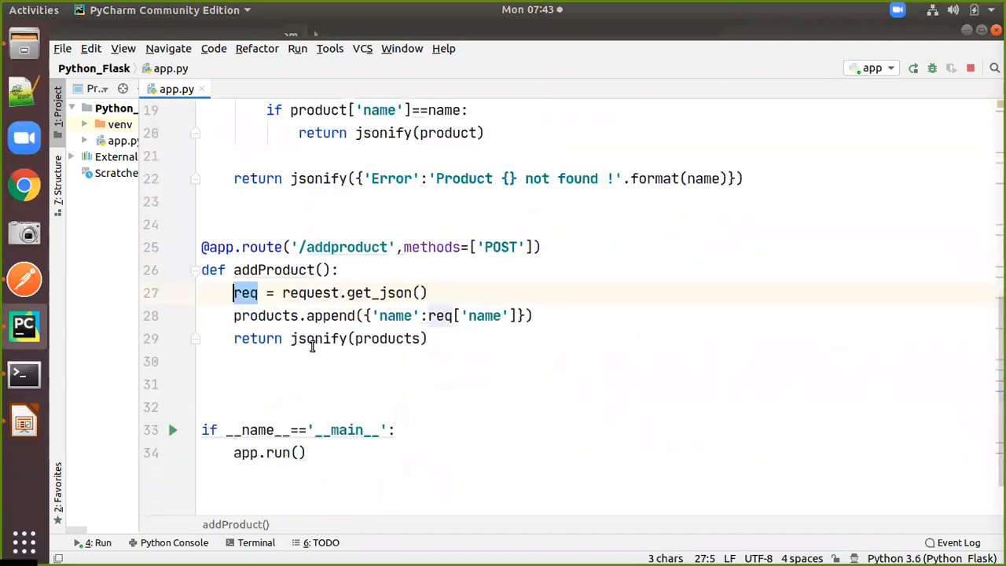
{"action": "mouse_move", "coordinate": [369, 344]}
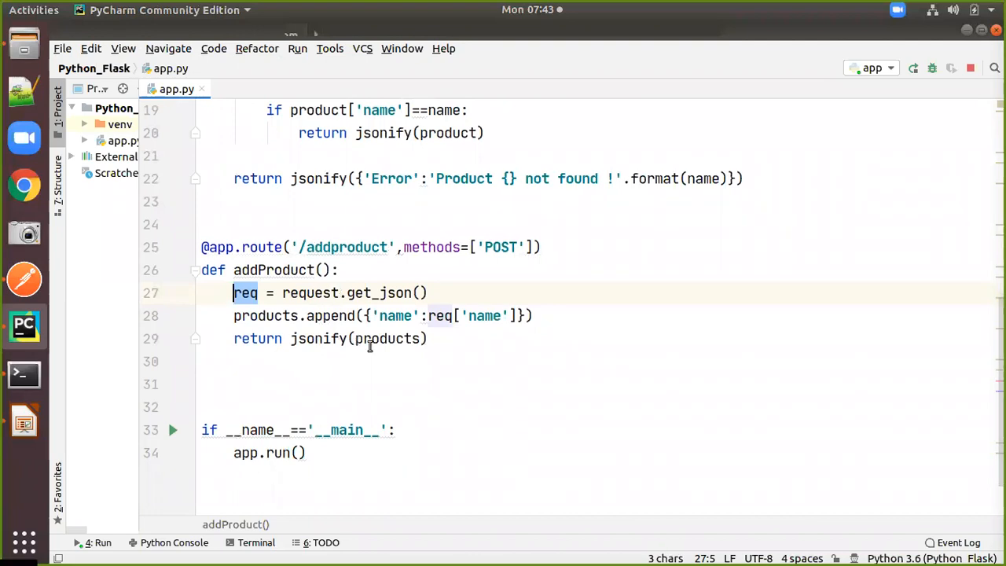